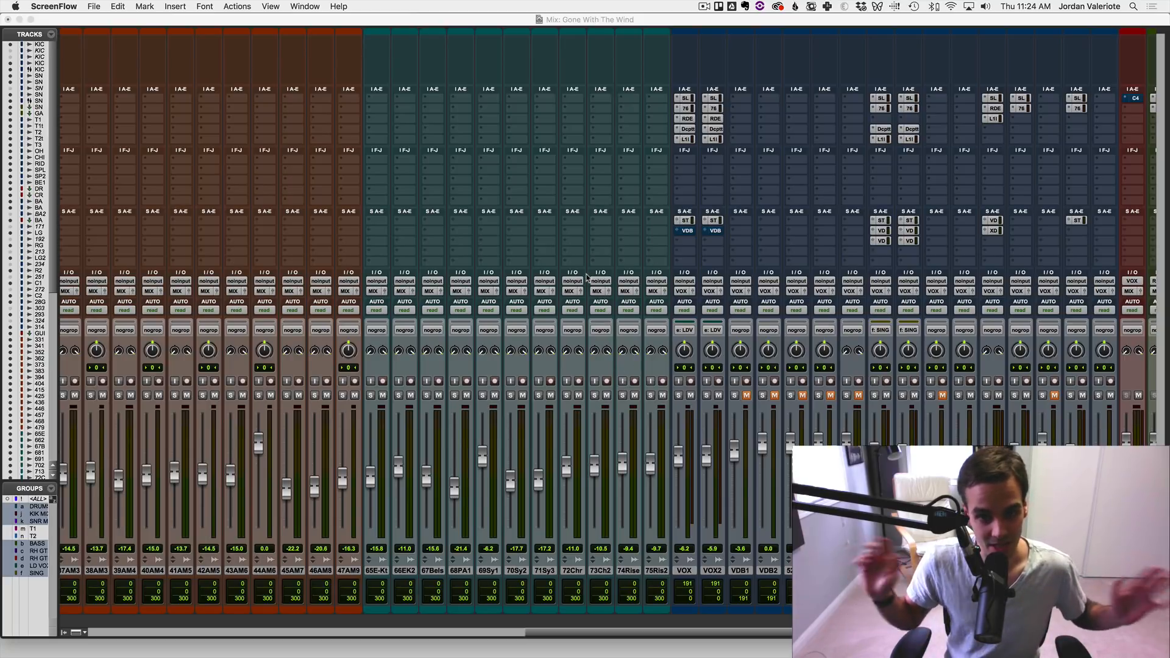
mouse_move(501, 125)
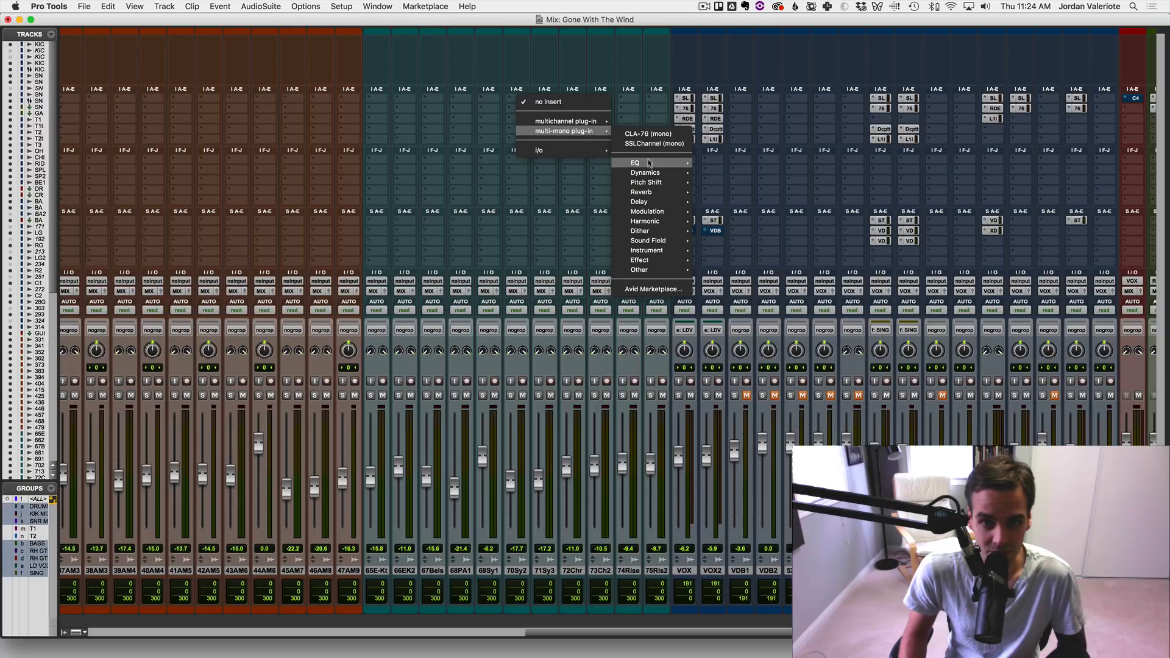
mouse_move(646, 270)
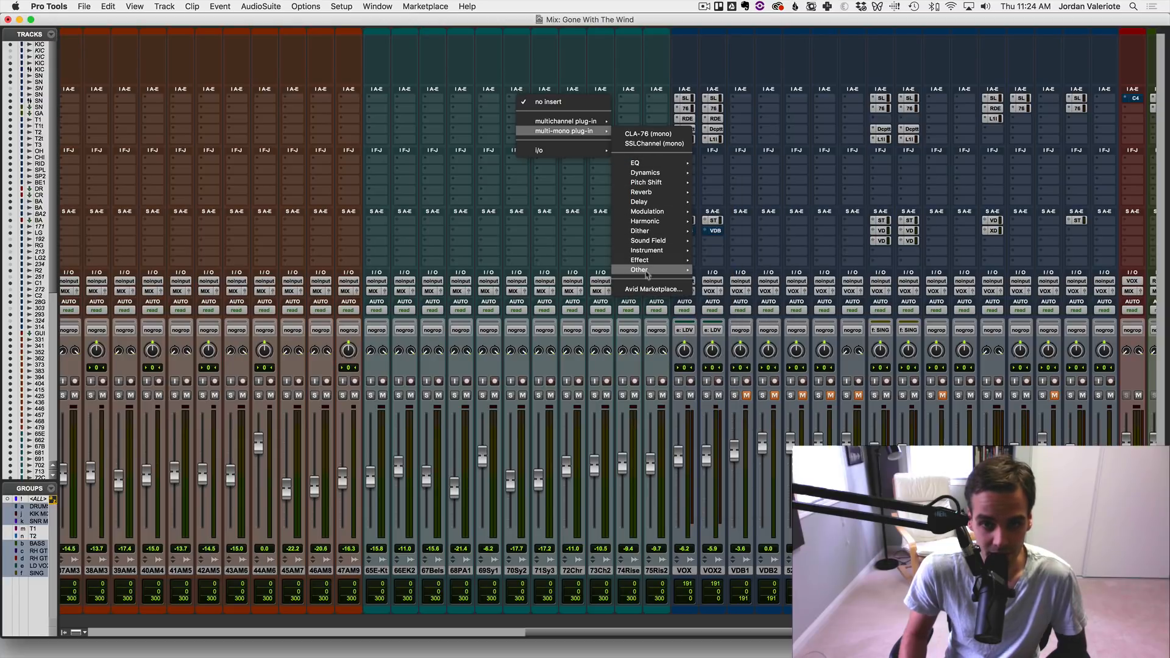
mouse_move(645, 163)
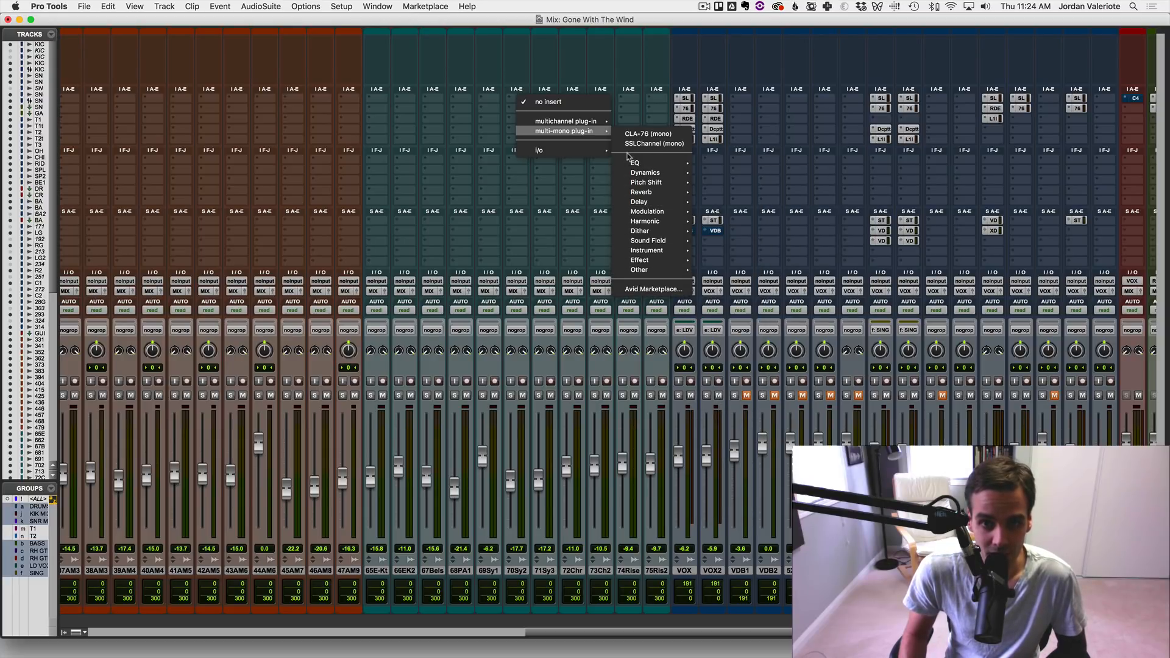
mouse_move(637, 144)
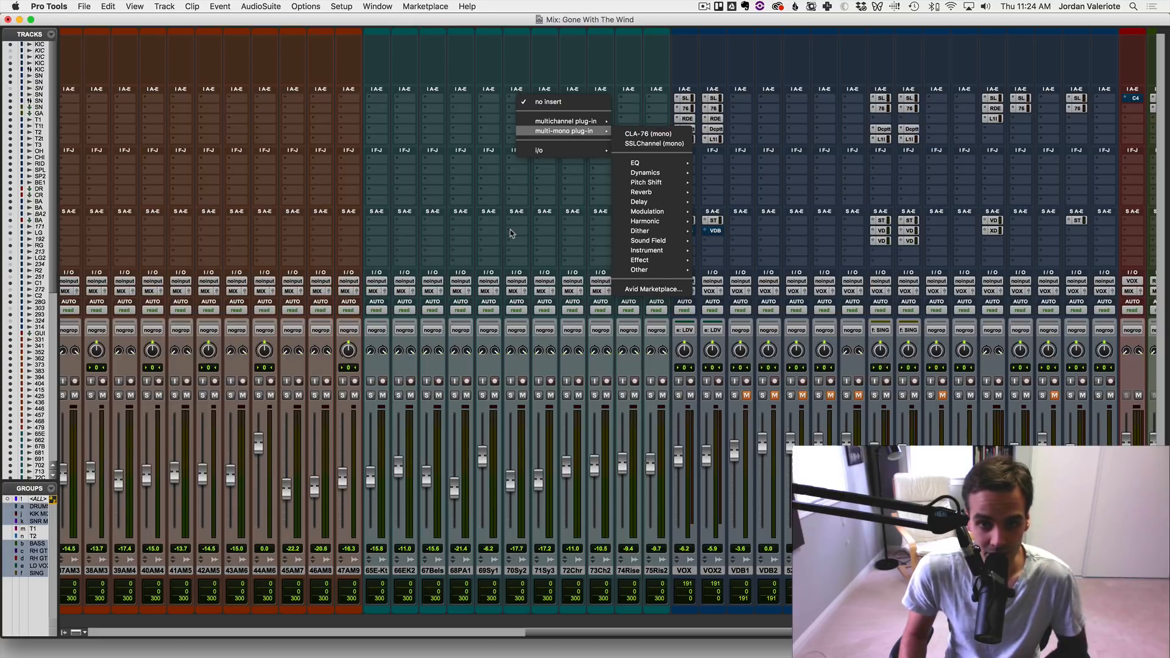
mouse_move(554, 221)
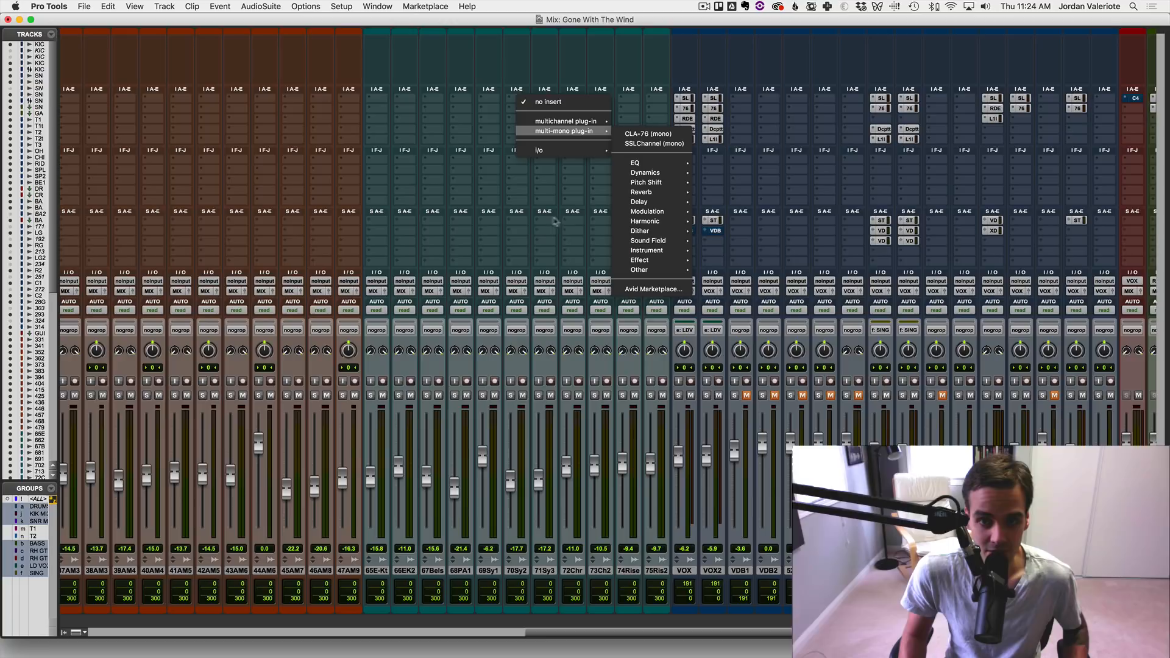
mouse_move(647, 174)
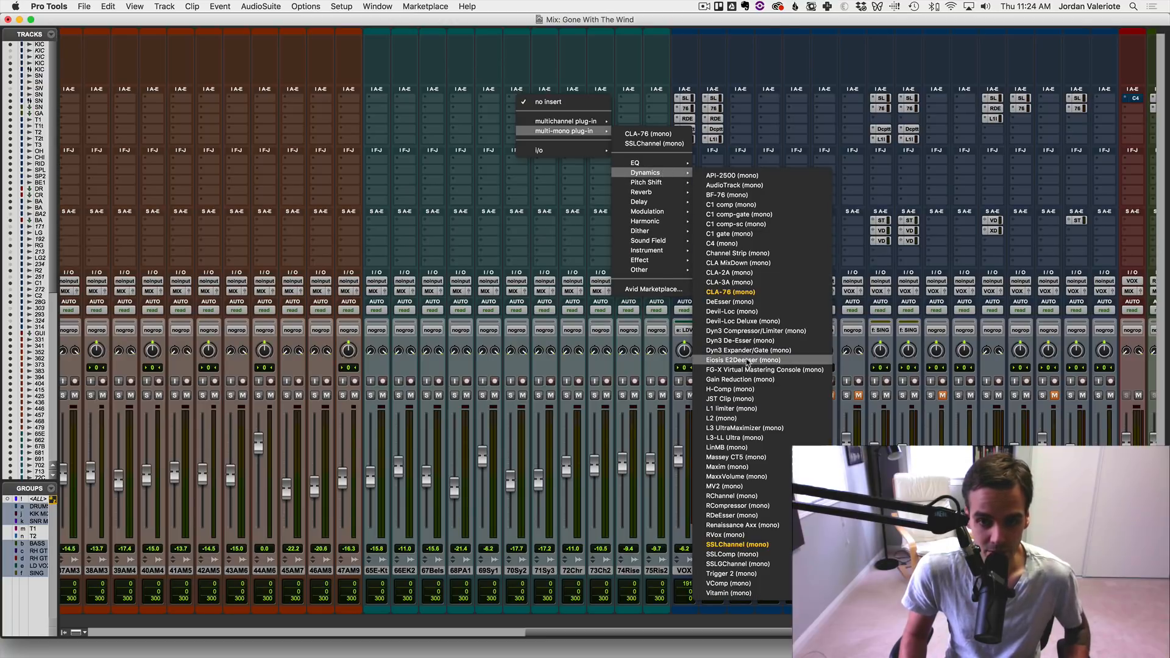
mouse_move(730, 408)
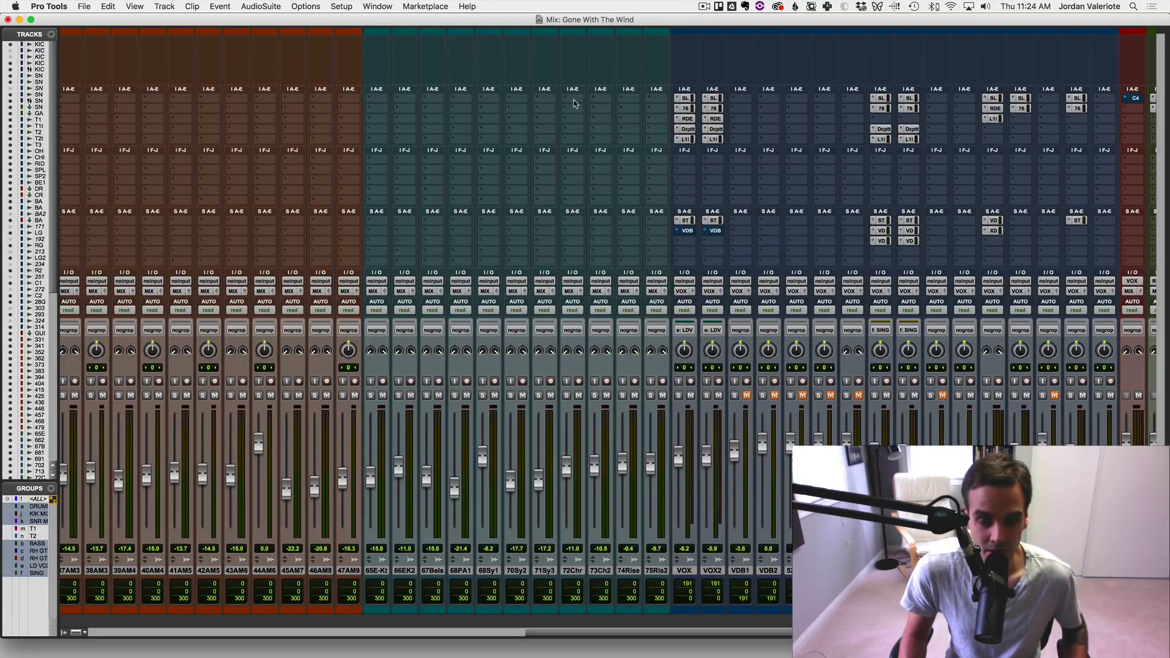
Step: Add L1 limiter to the insert favourites alongside CLA-76 and SSLChannel, then dismiss the menu
left_click(572, 89)
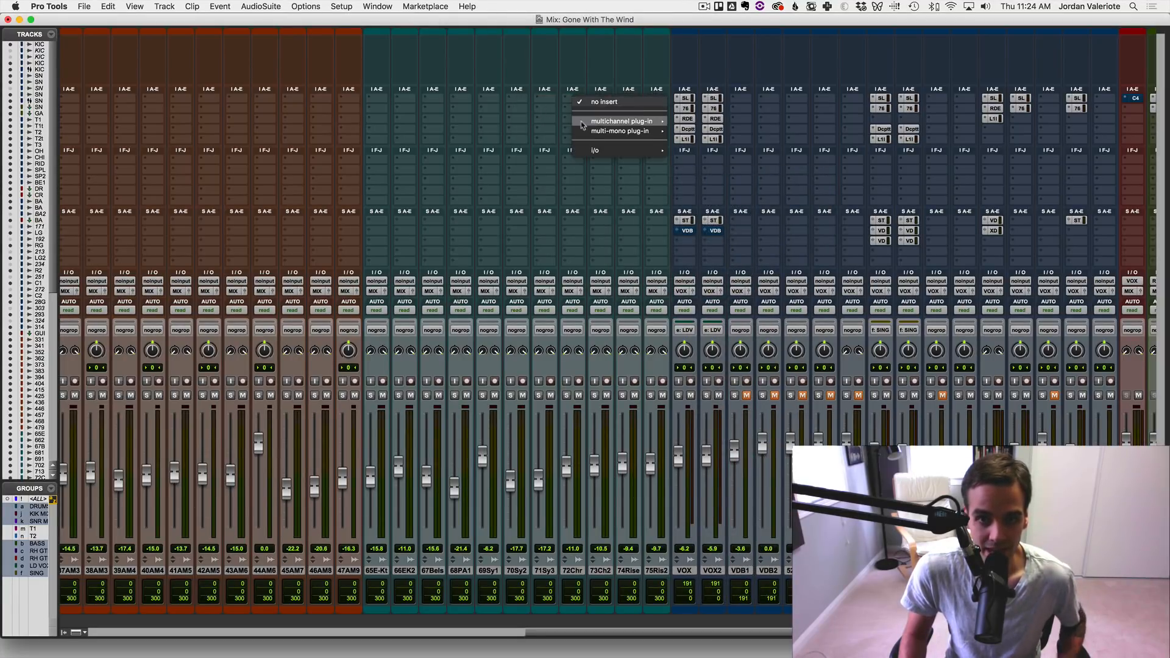
mouse_move(620, 131)
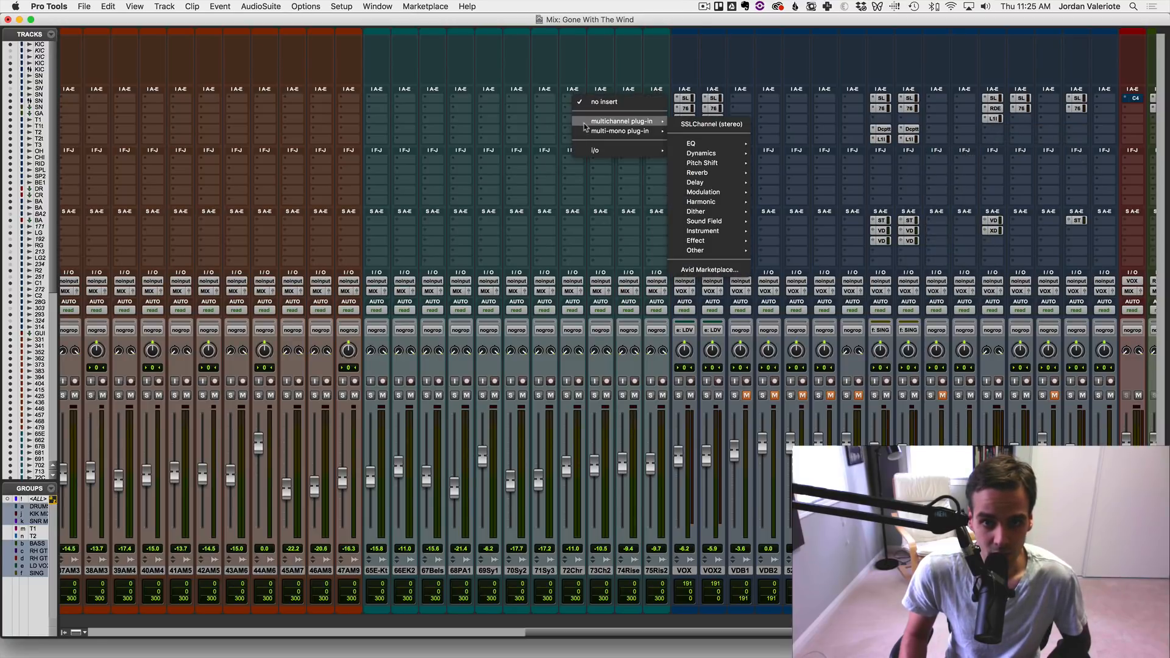
mouse_move(503, 145)
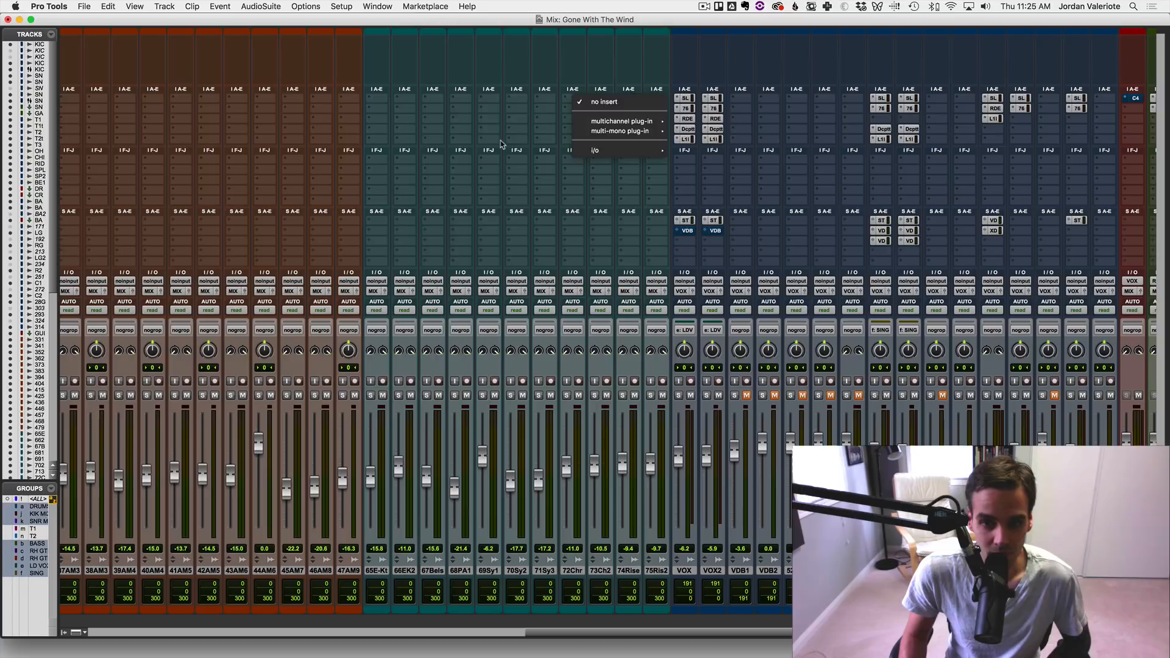
left_click(712, 181)
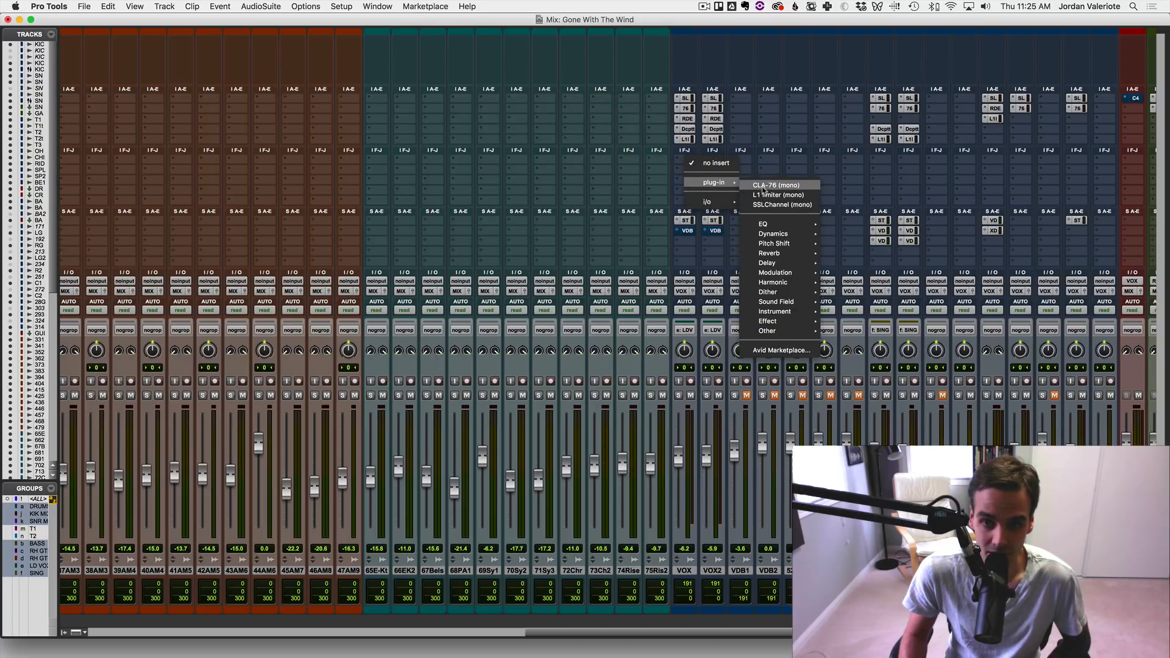
mouse_move(778, 194)
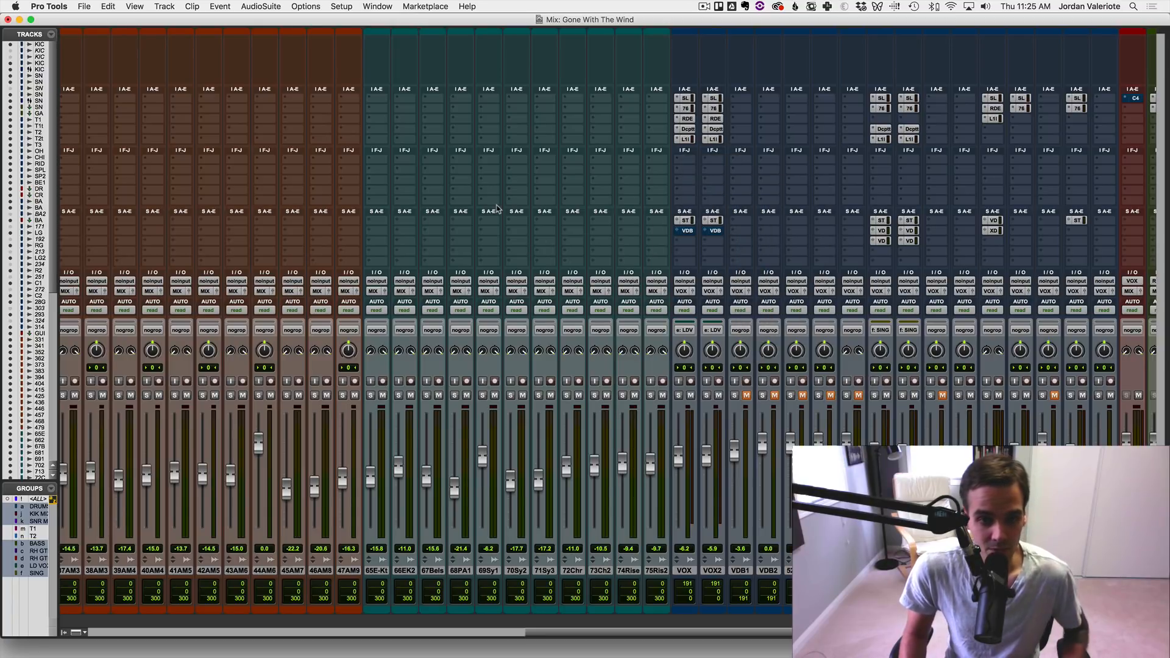
mouse_move(490, 189)
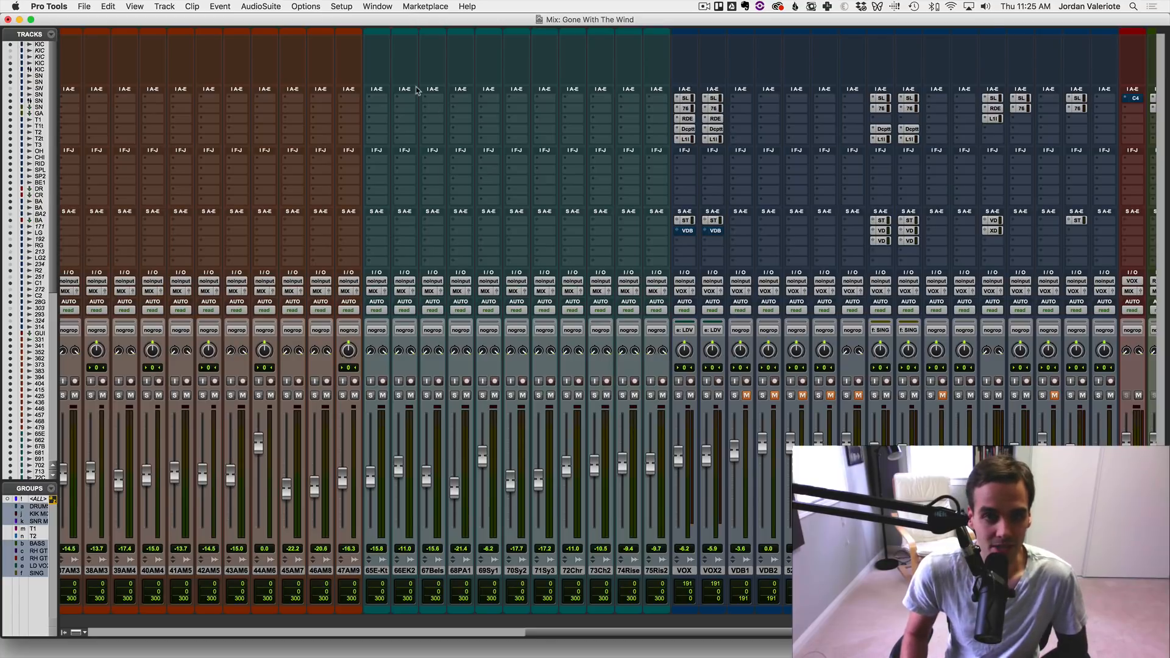
Step: Insert SansAmp PSA-1 (mono) from the Harmonic category on the BASS DI track
left_click(404, 91)
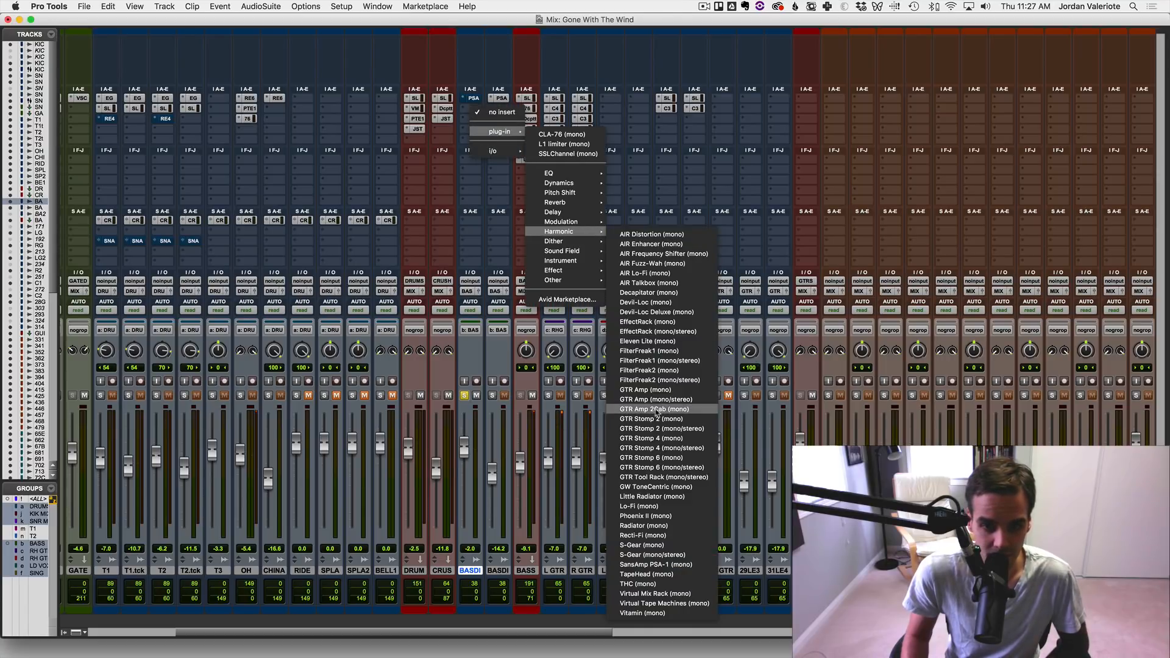
mouse_move(654, 593)
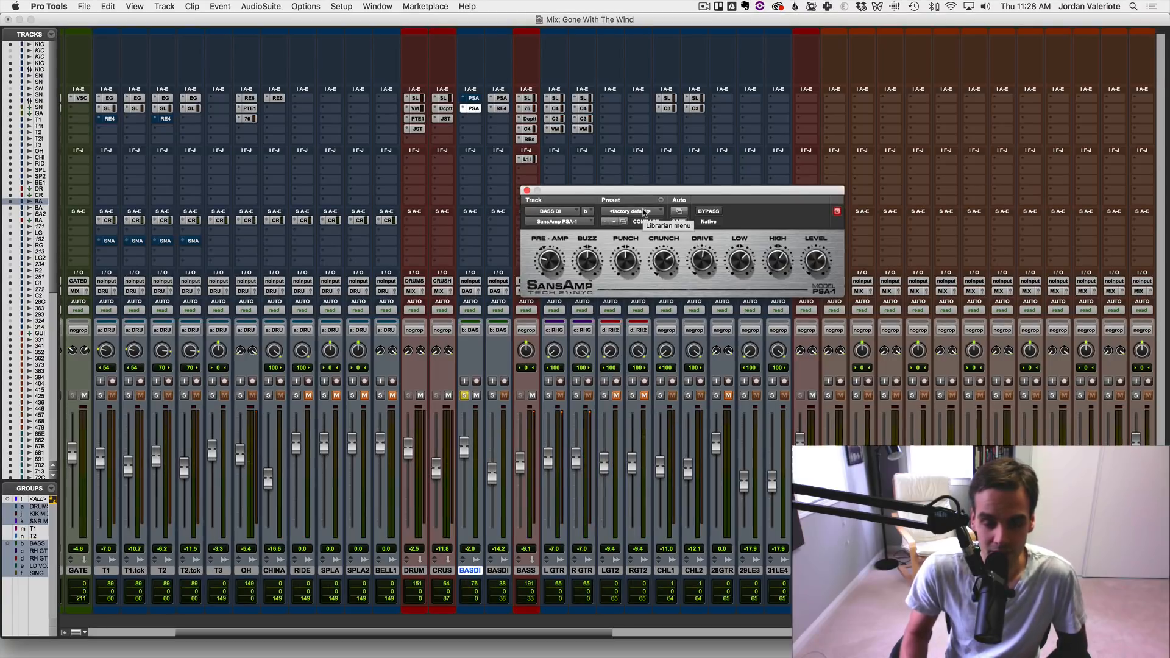
Step: Load the 30 - SVT preset from SansAmp Factory Presets on the BASS DI insert
left_click(630, 211)
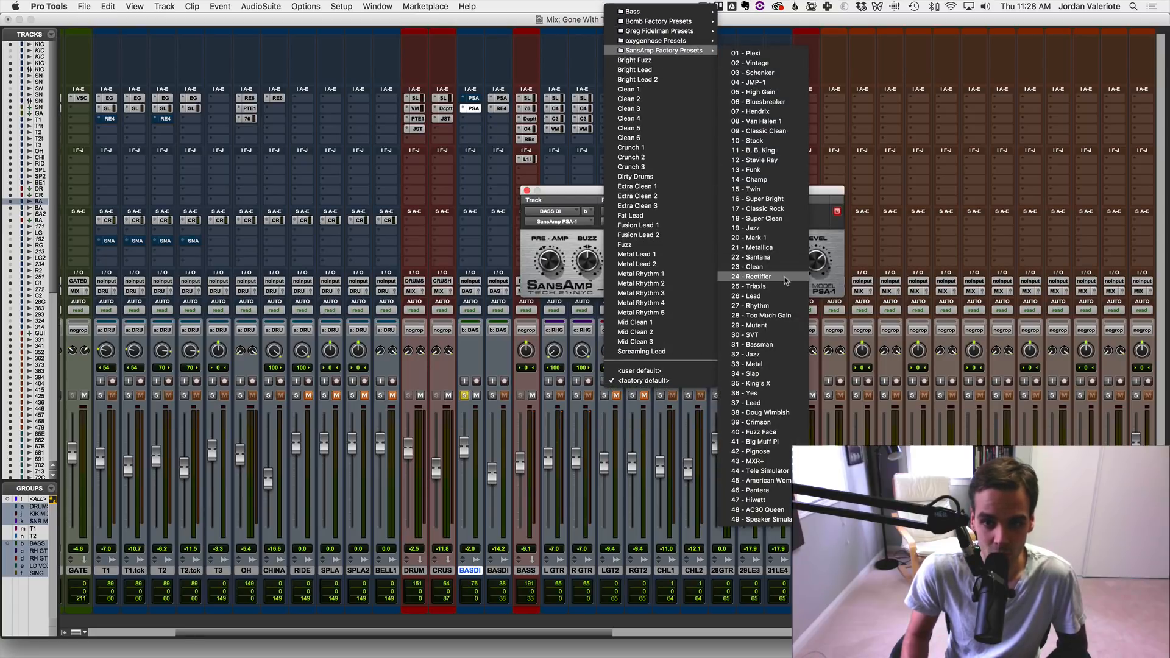
mouse_move(766, 334)
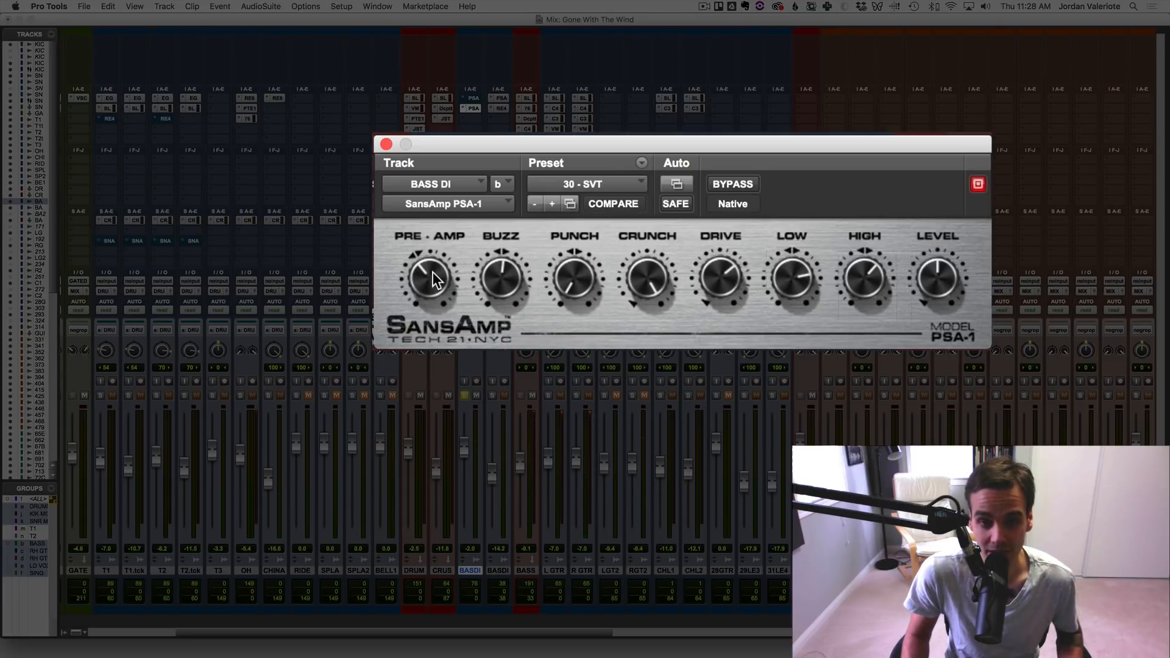
left_click(613, 203)
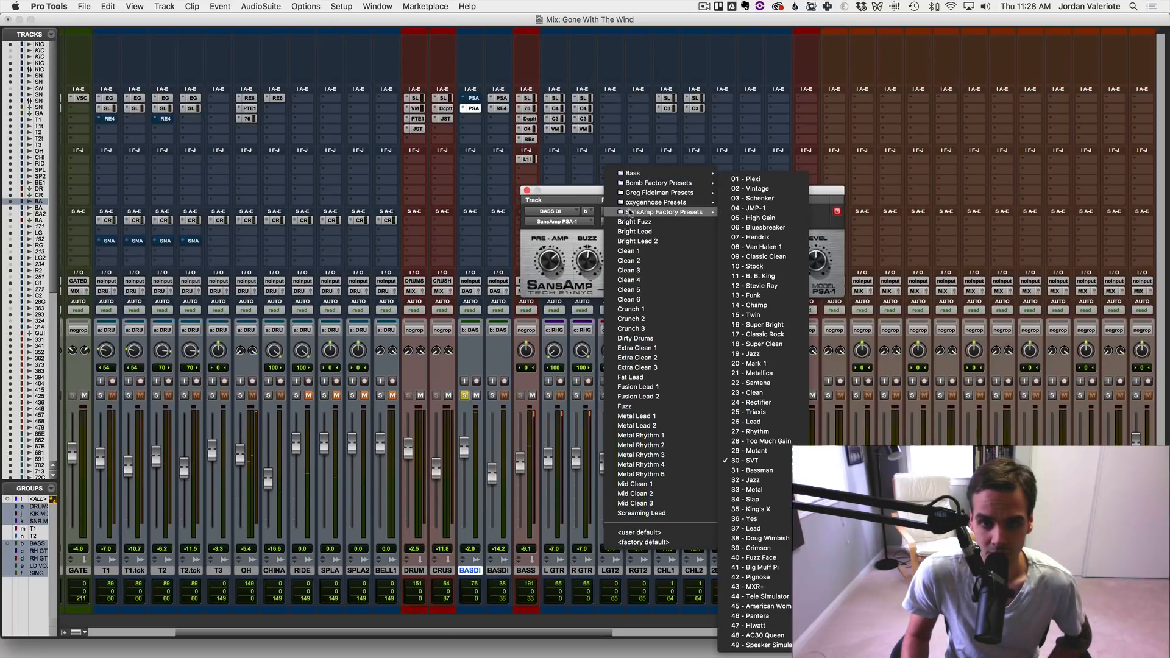
left_click(744, 461)
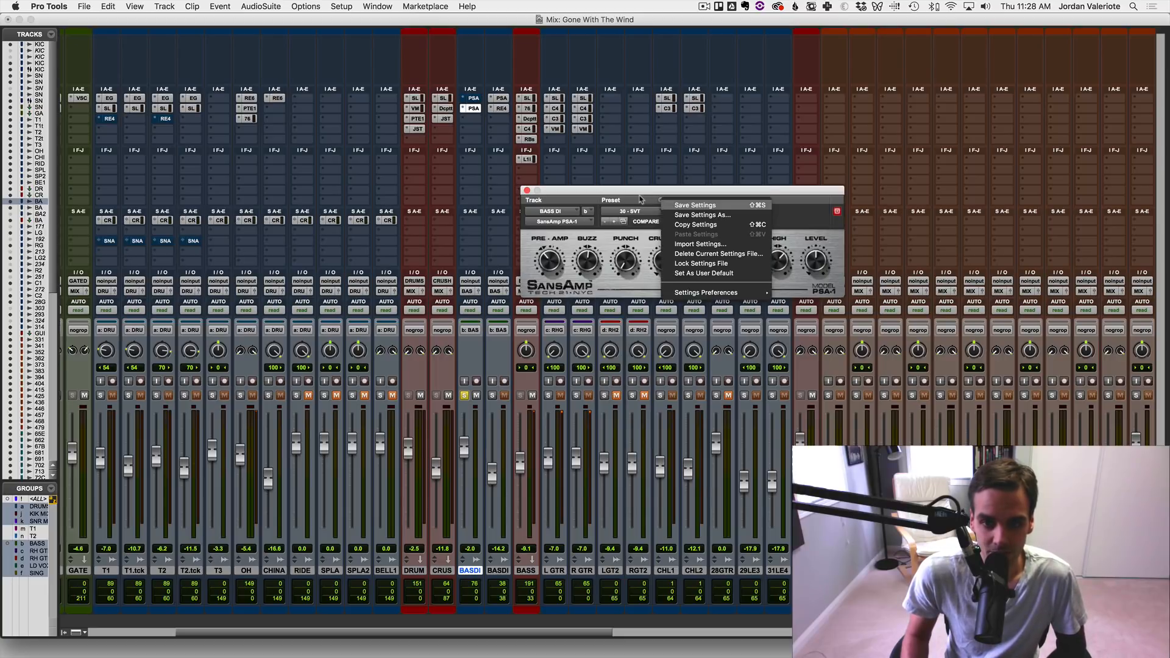
Step: Save the current SansAmp settings as a new preset named SVT-DEFAULT via Save Settings As
left_click(642, 200)
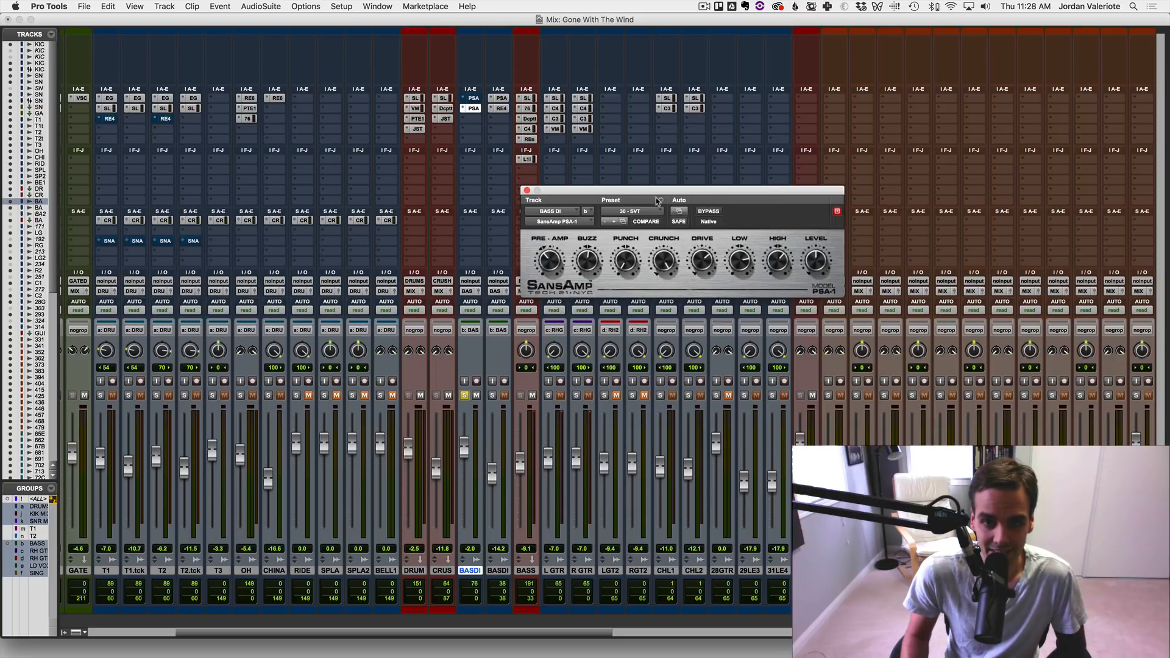
left_click(658, 202)
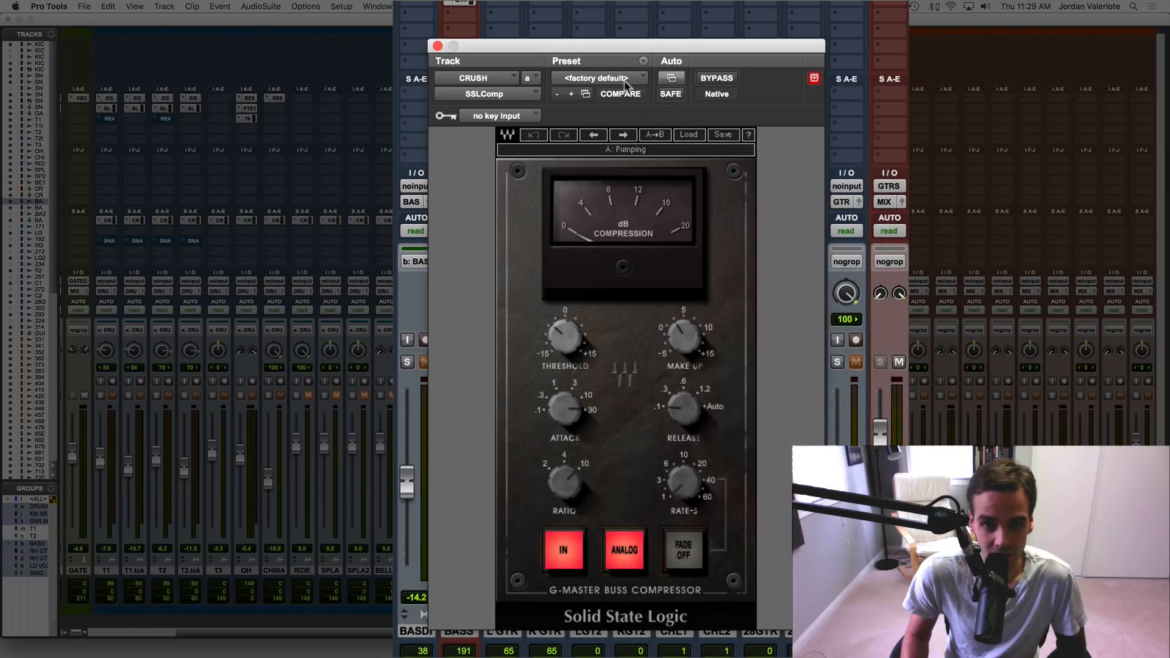
left_click(593, 78)
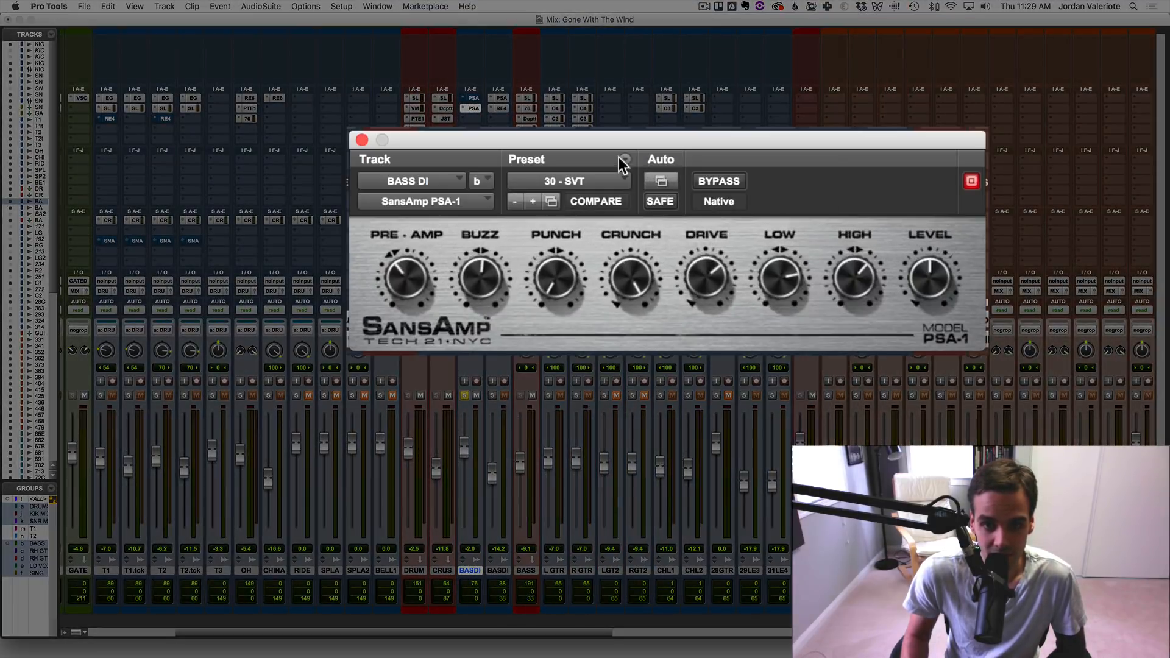
left_click(622, 159)
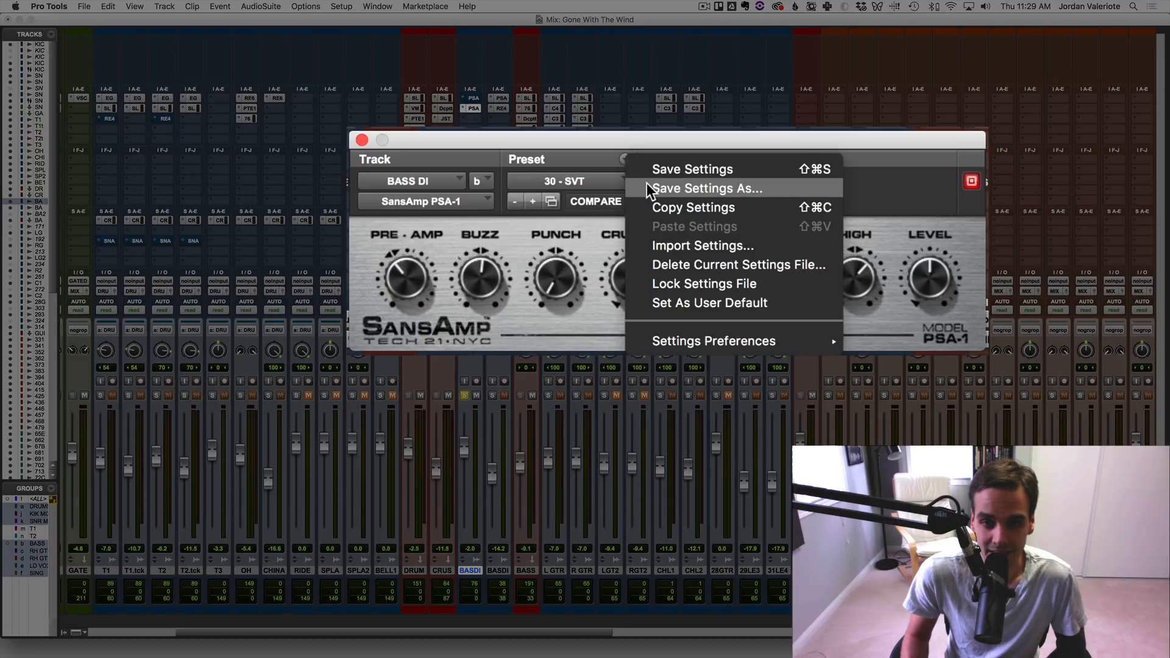
left_click(707, 188)
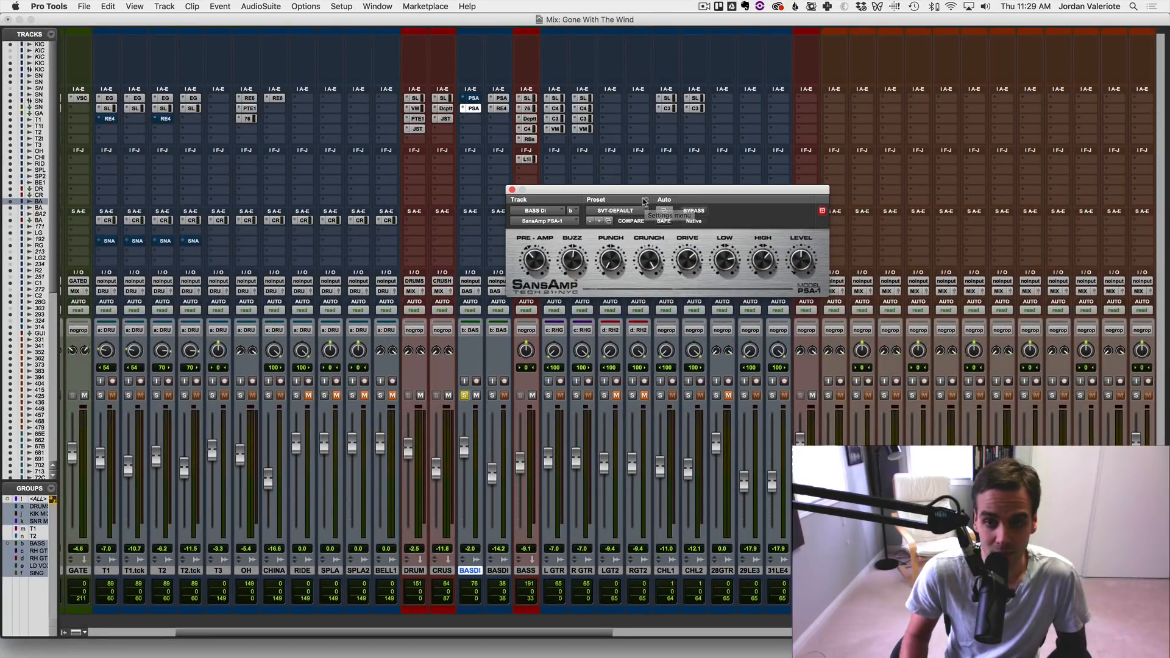
left_click(646, 201)
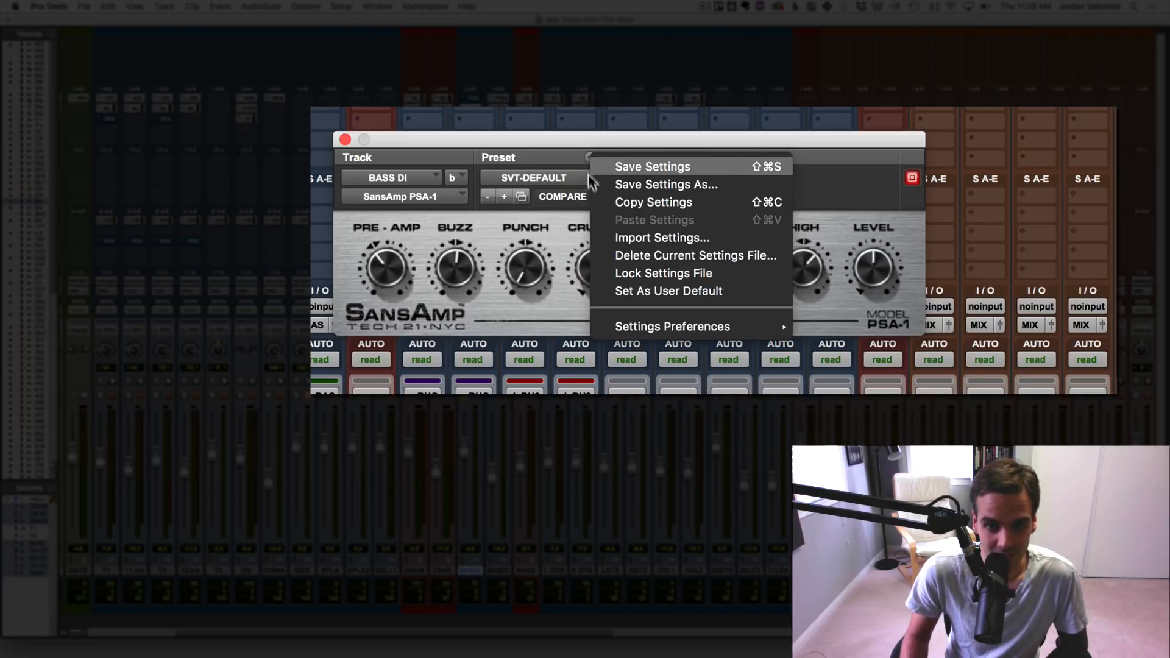
mouse_move(687, 331)
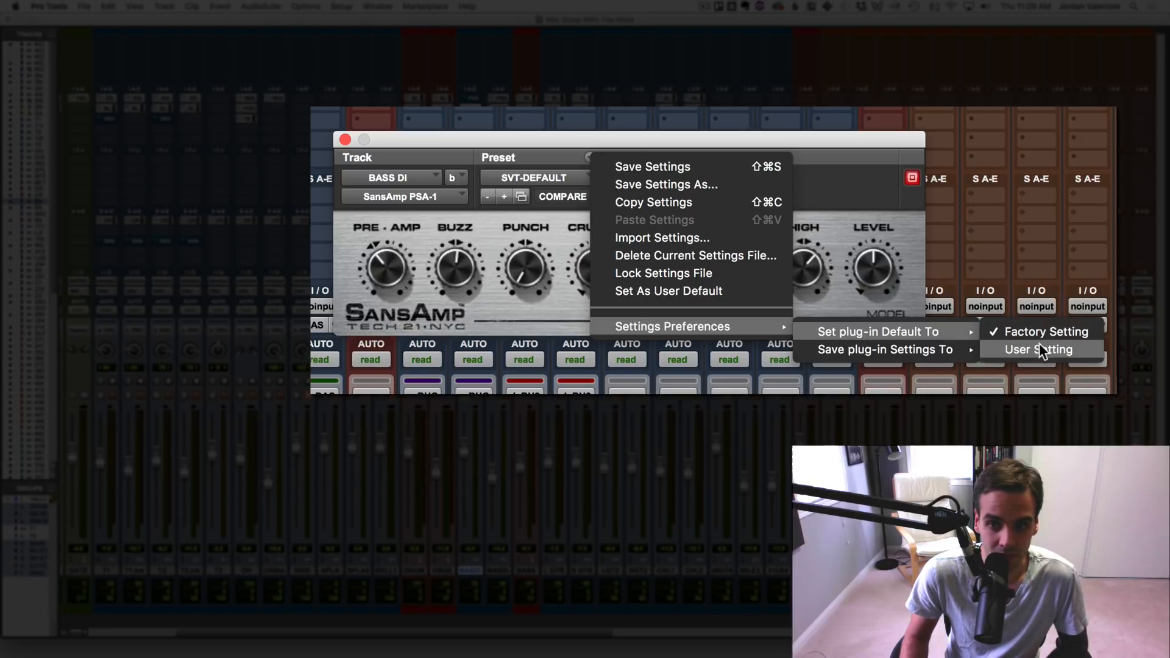
mouse_move(900, 339)
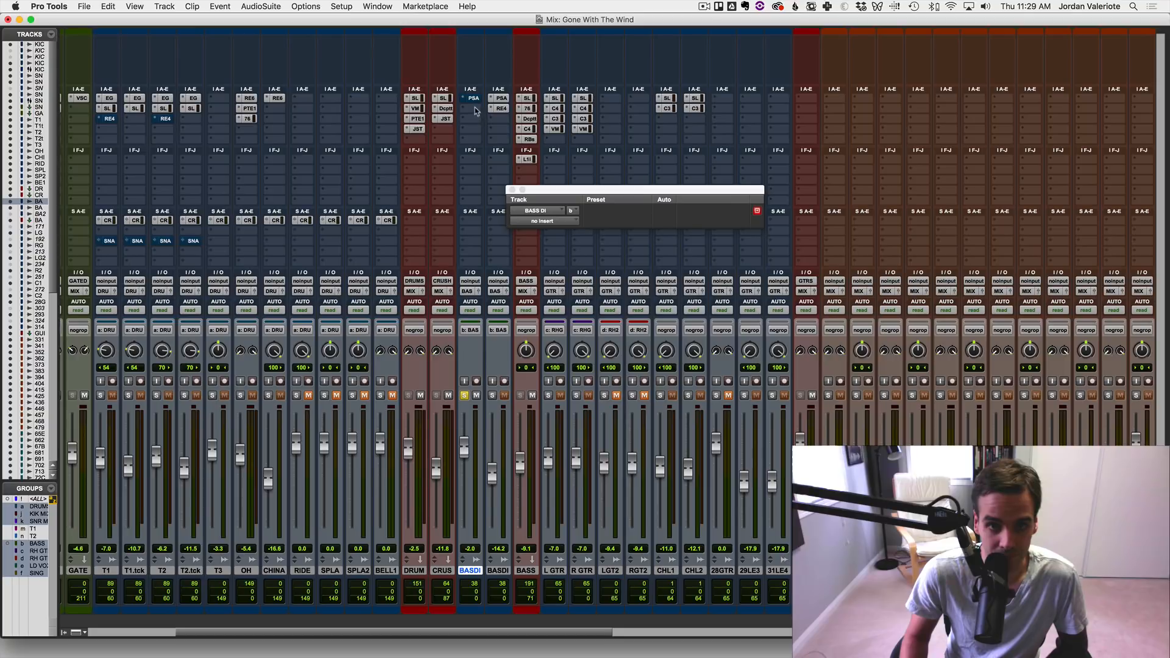
Step: Set the plug-in default to User Setting and close the SansAmp window
left_click(526, 97)
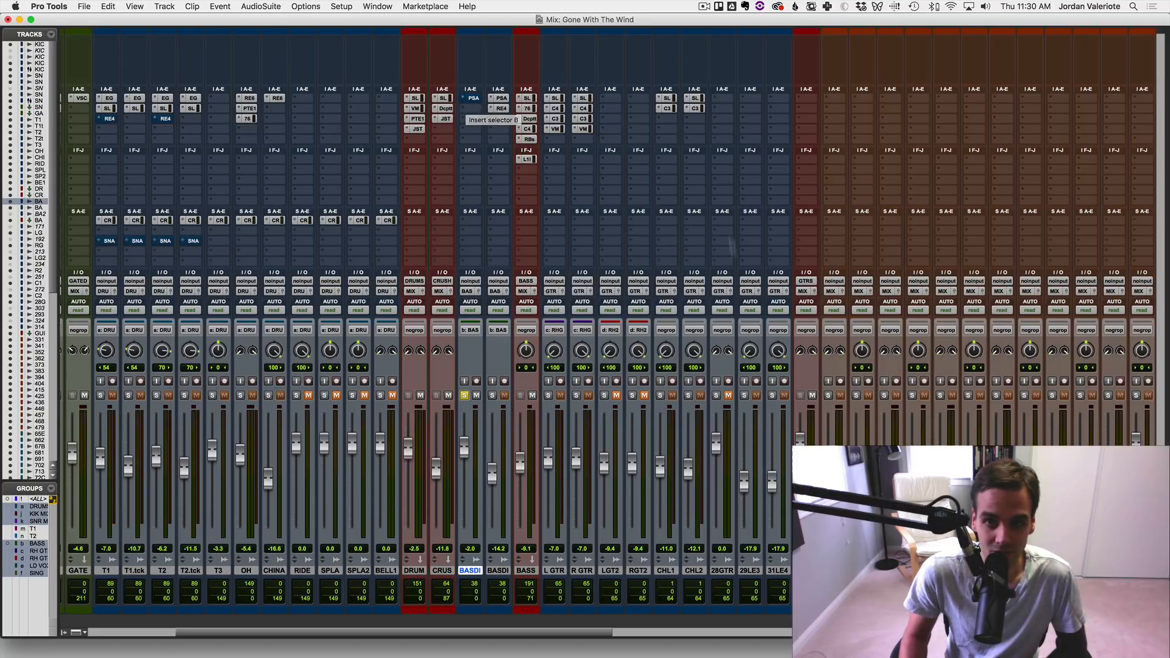
left_click(666, 108)
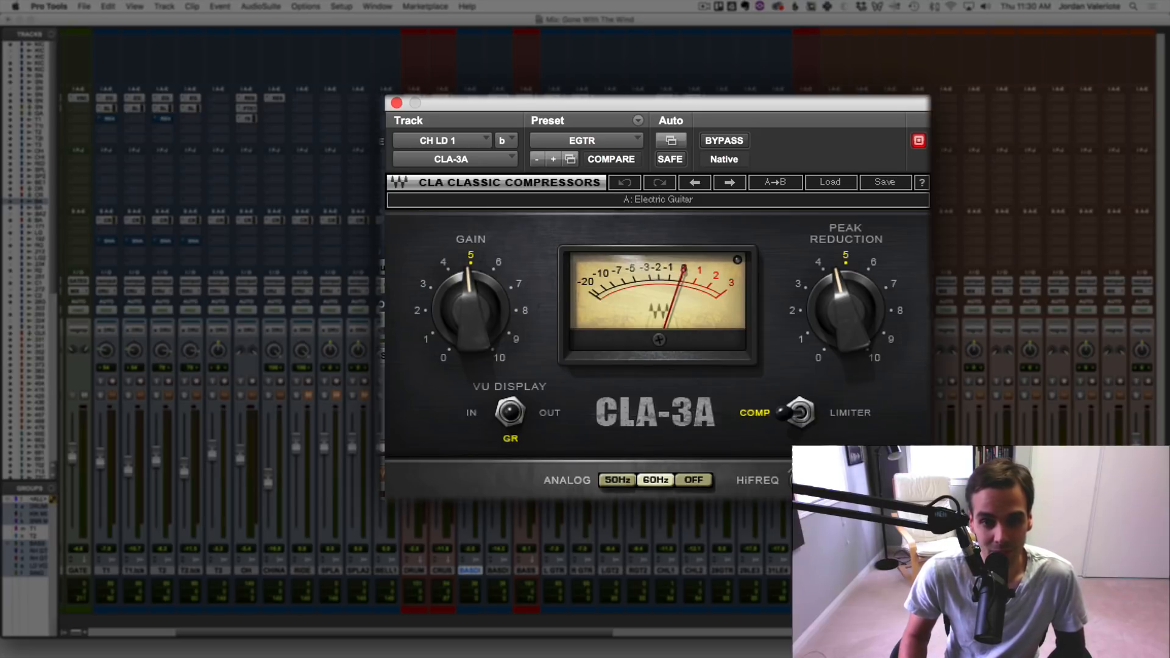
mouse_move(610, 287)
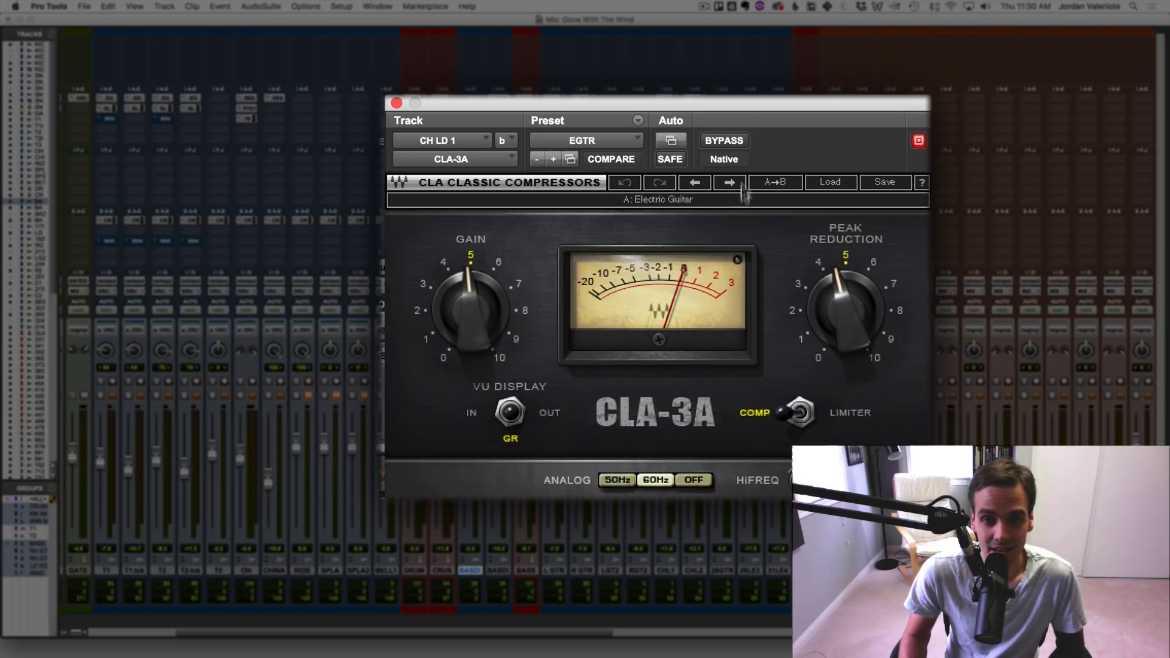
mouse_move(805, 385)
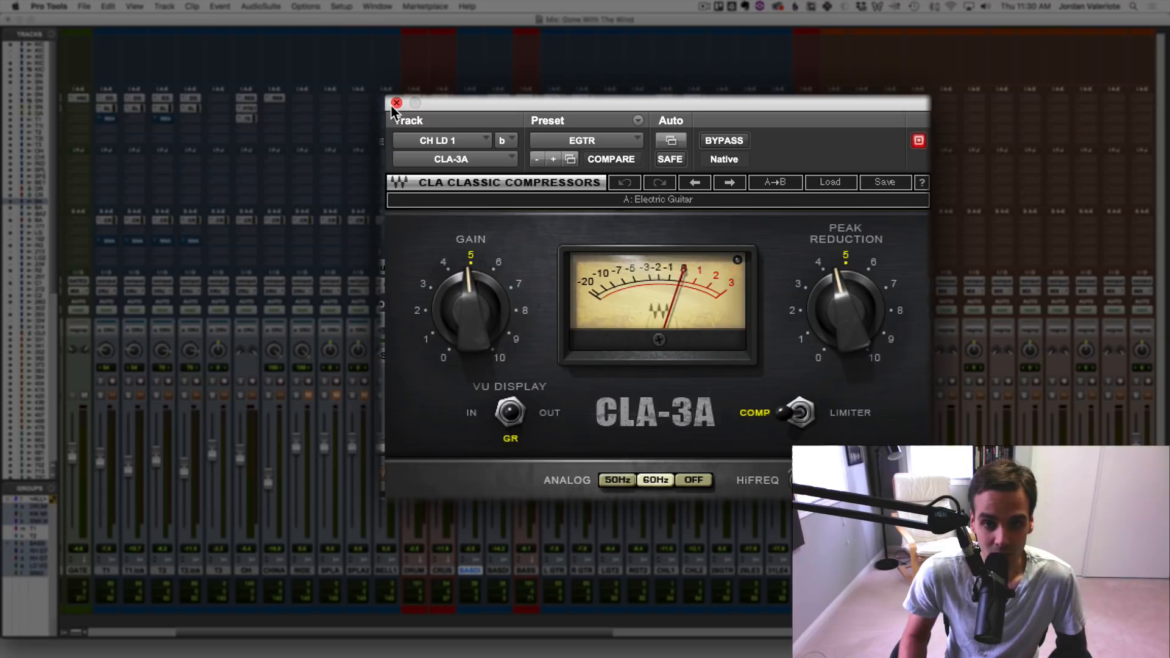
left_click(639, 120)
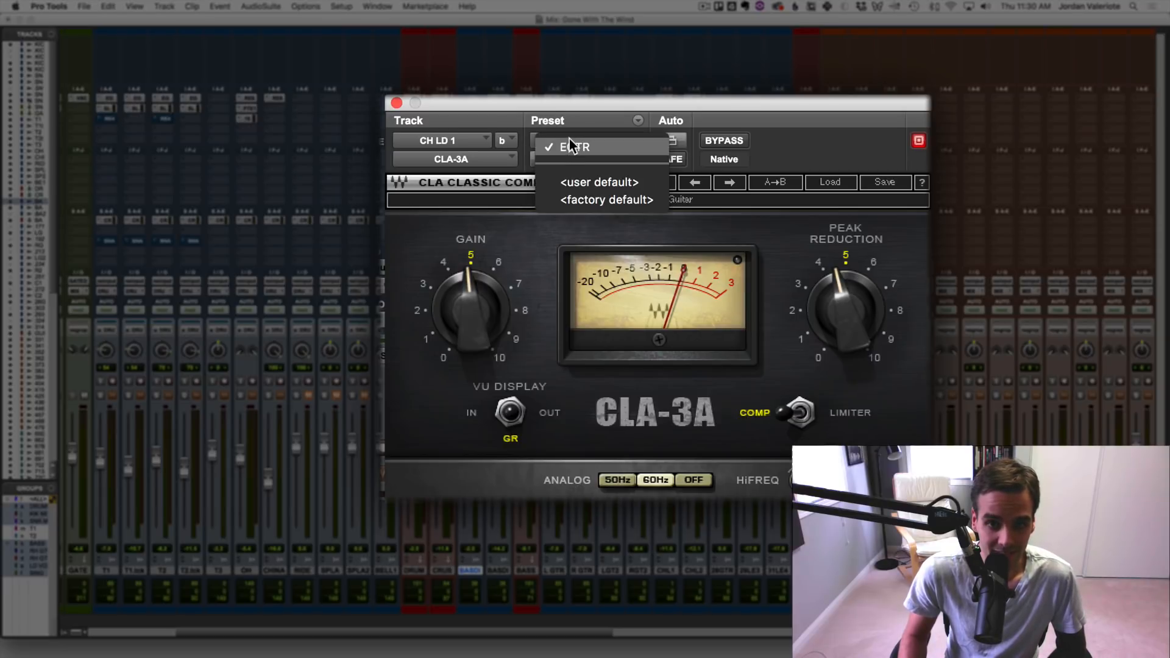
left_click(575, 146)
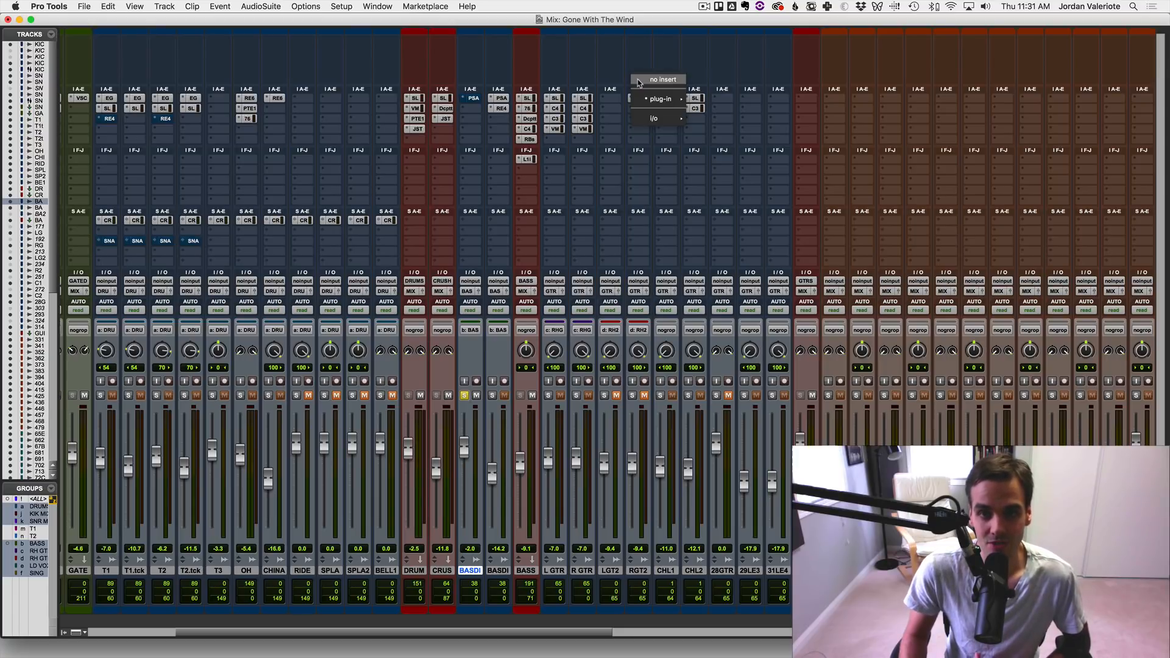
left_click(663, 79)
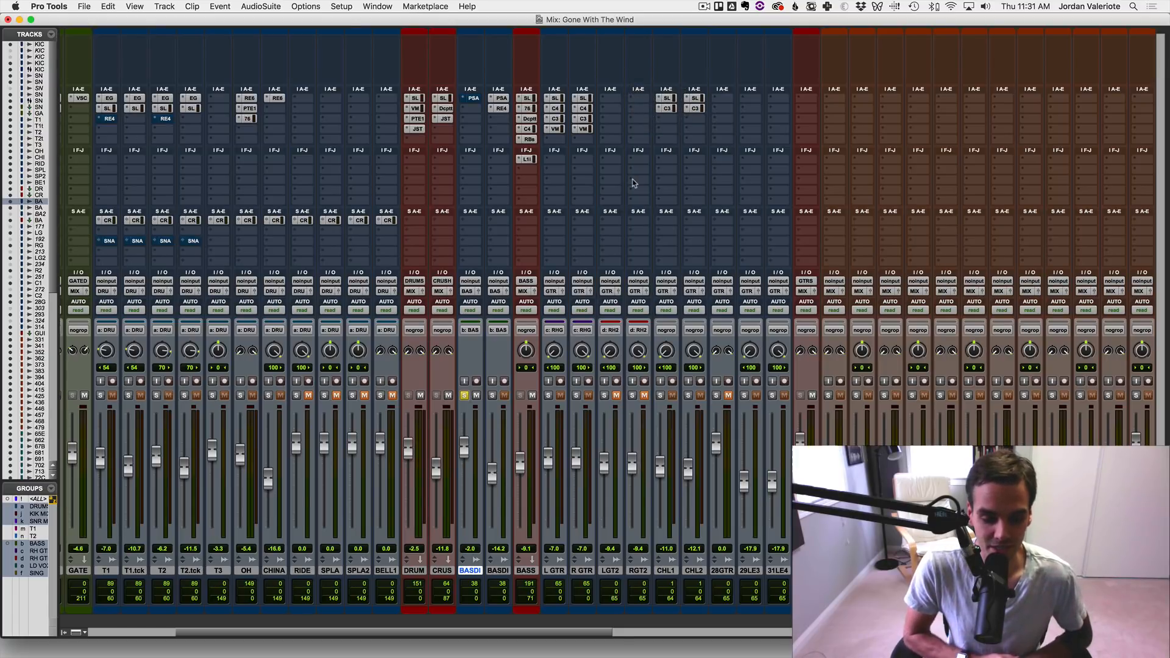
mouse_move(634, 183)
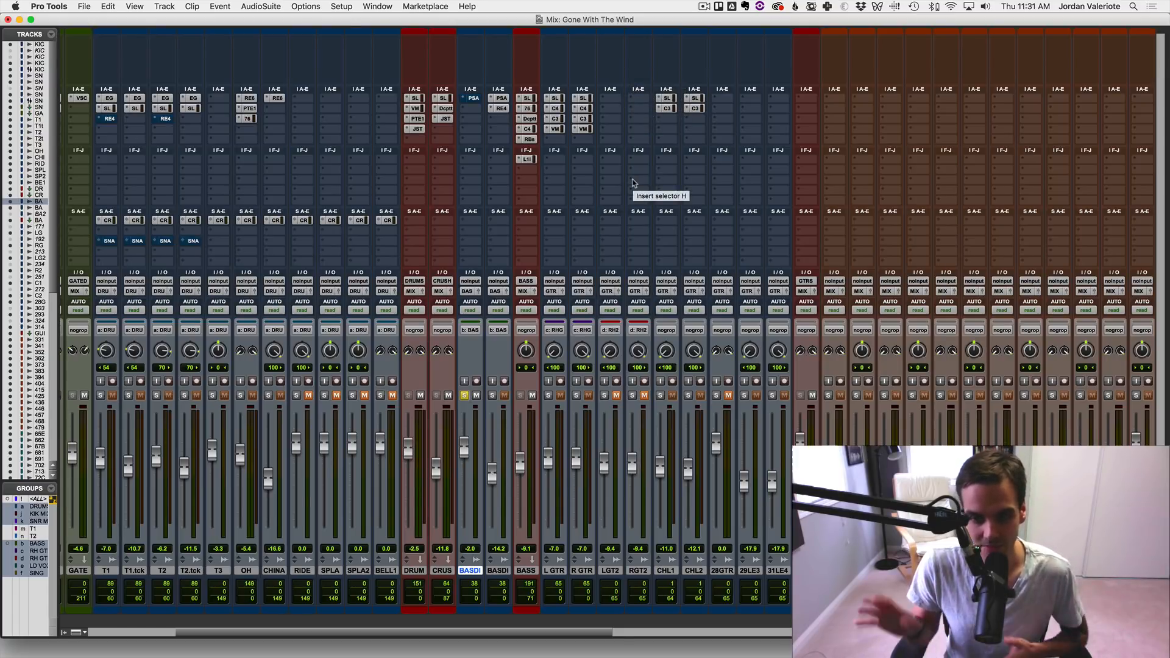